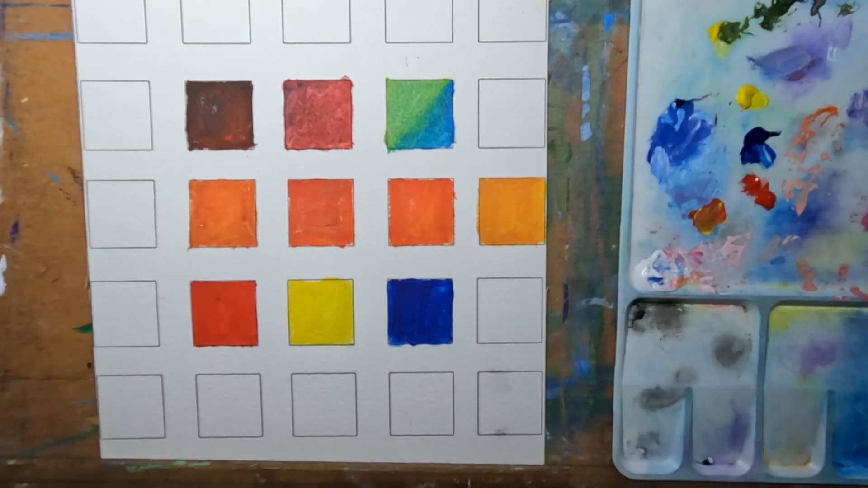
mouse_move(277, 216)
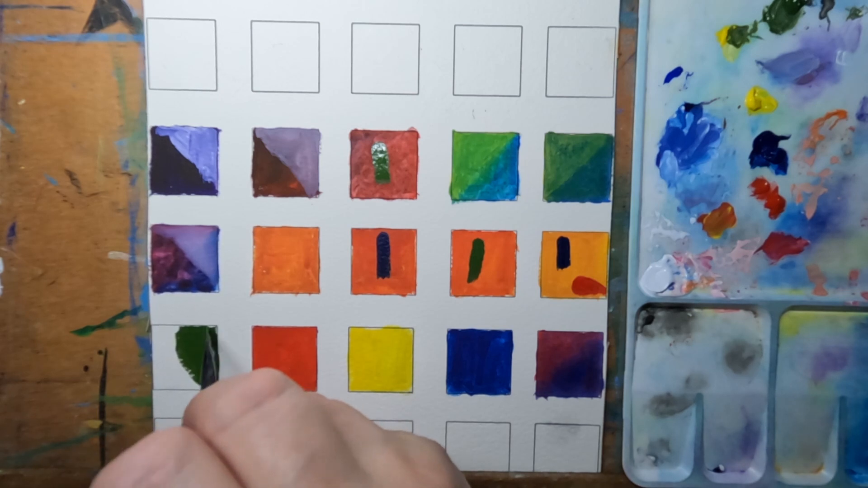
mouse_move(221, 398)
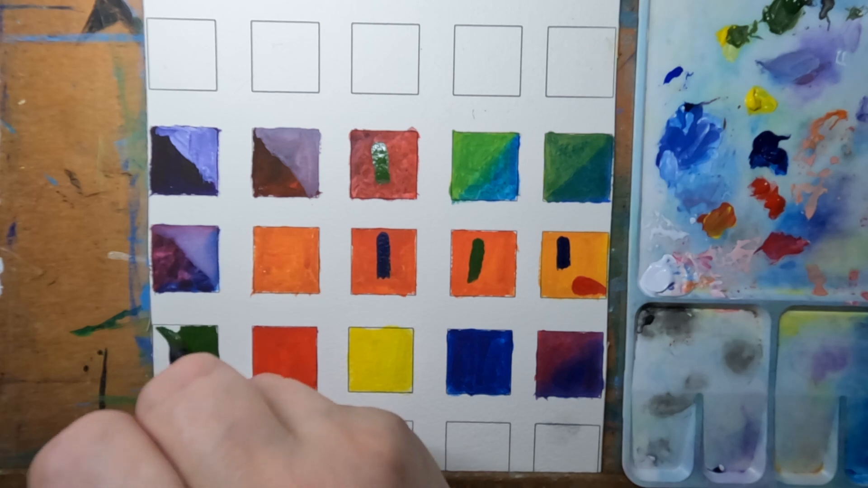